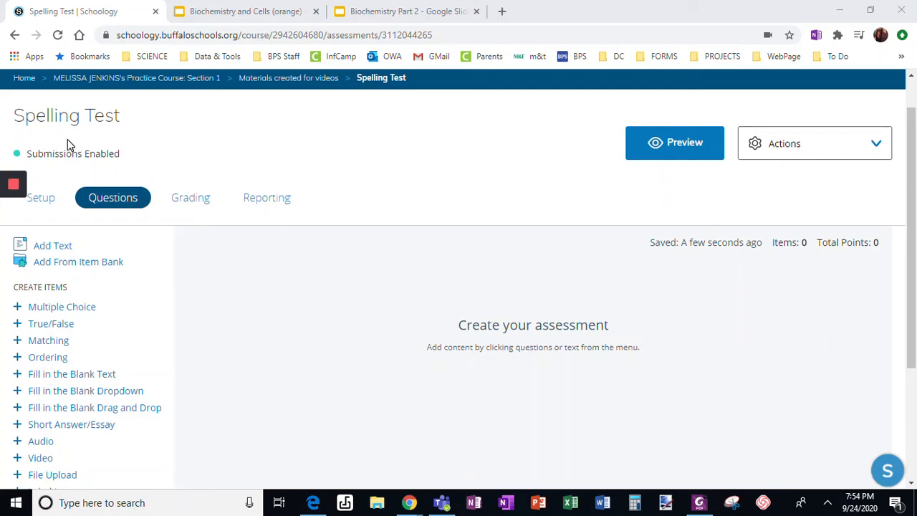
mouse_move(115, 103)
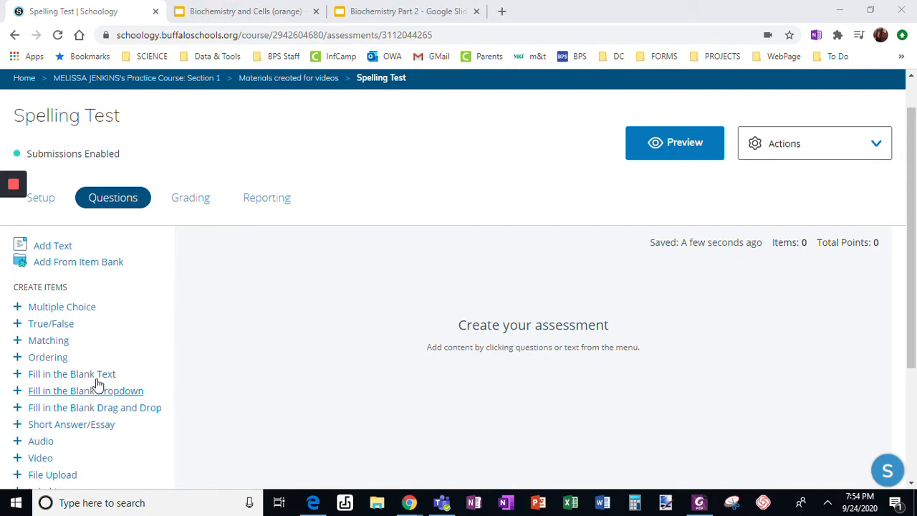
Add a Fill in the Blank Text question to the Spelling Test.
left_click(71, 373)
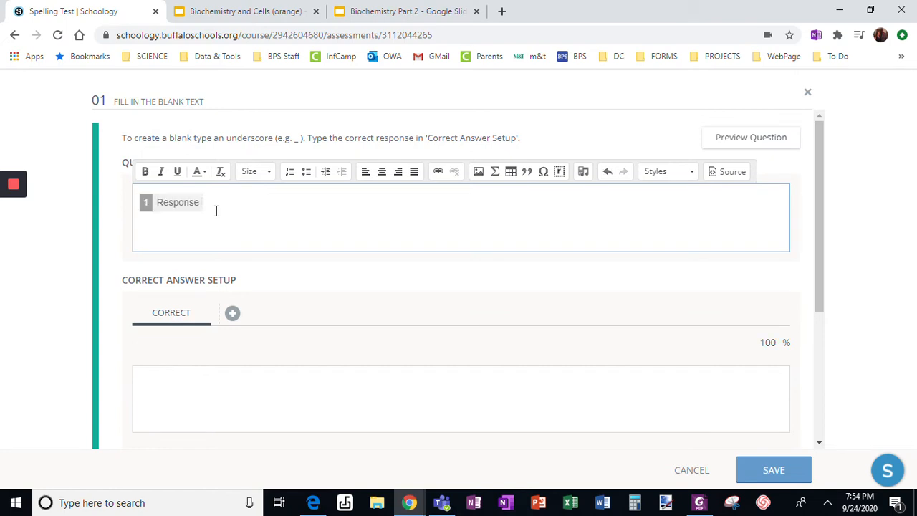
Bring up the editor Tools dialog with audio player options for the question text.
left_click(585, 172)
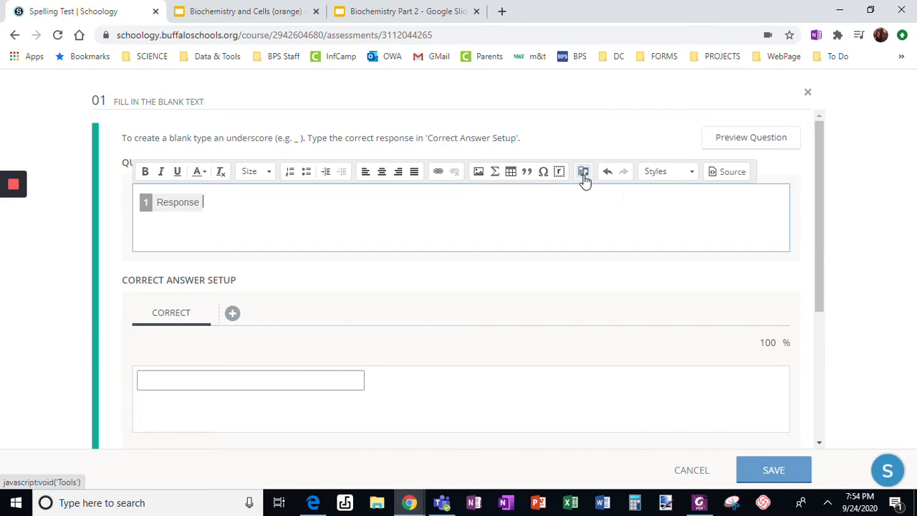
left_click(583, 172)
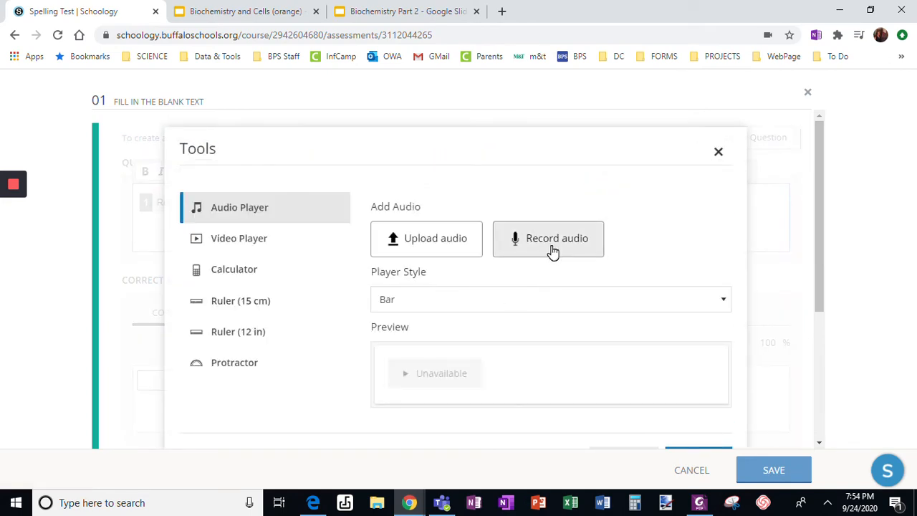
Record a short spoken clip, play it back to check, and accept the upload.
left_click(548, 238)
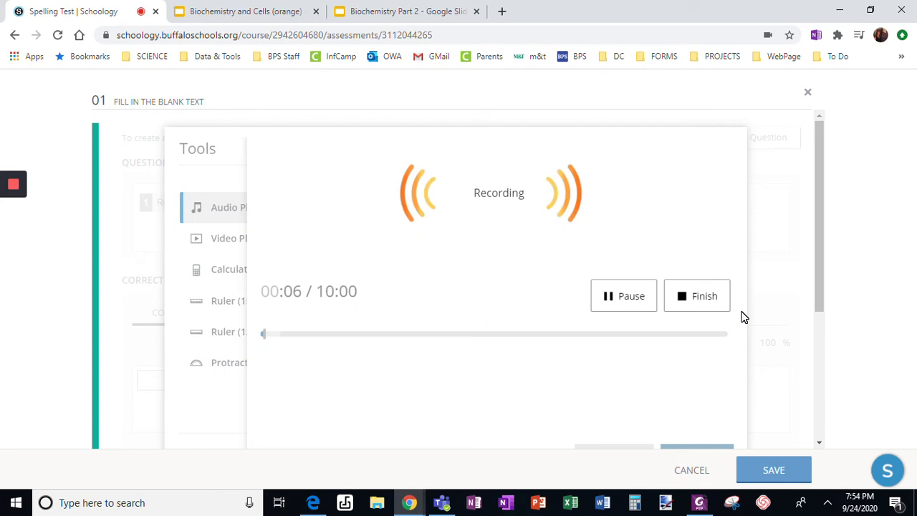
left_click(697, 295)
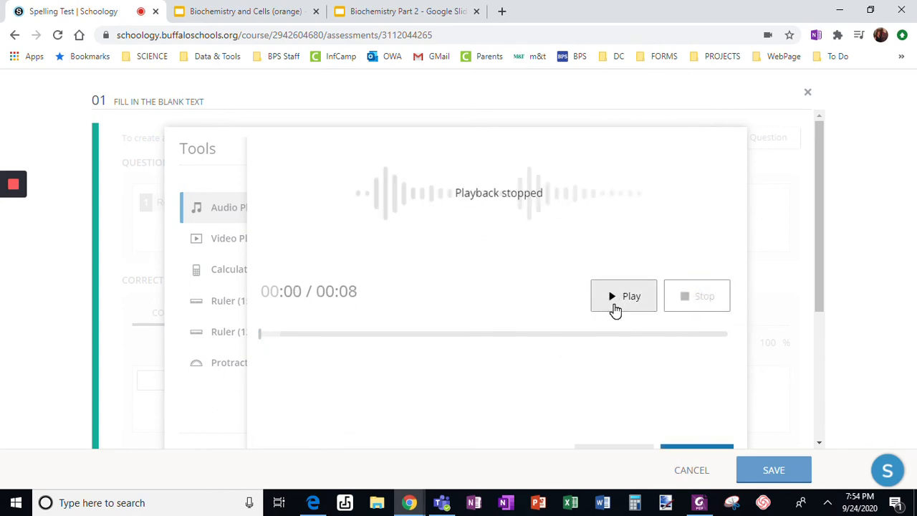
left_click(623, 295)
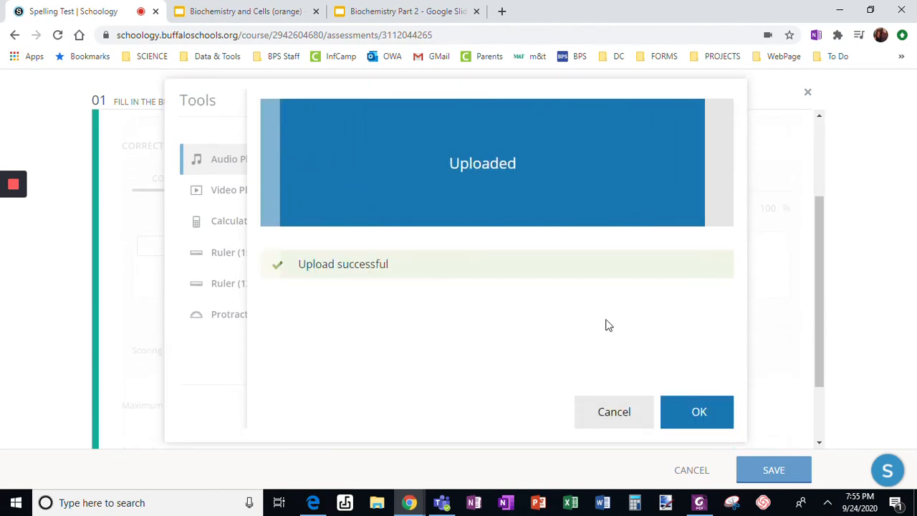
left_click(697, 412)
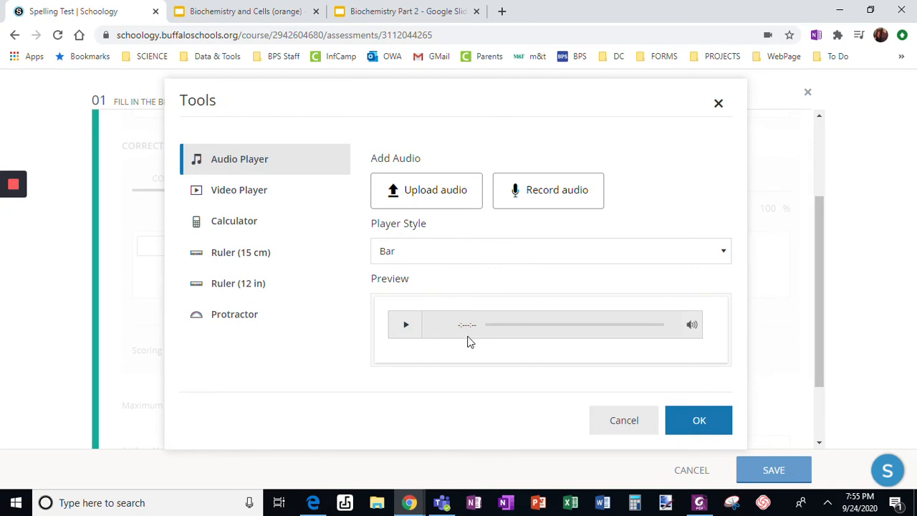
Insert the recorded clip into the question as a Button-style audio player.
left_click(551, 251)
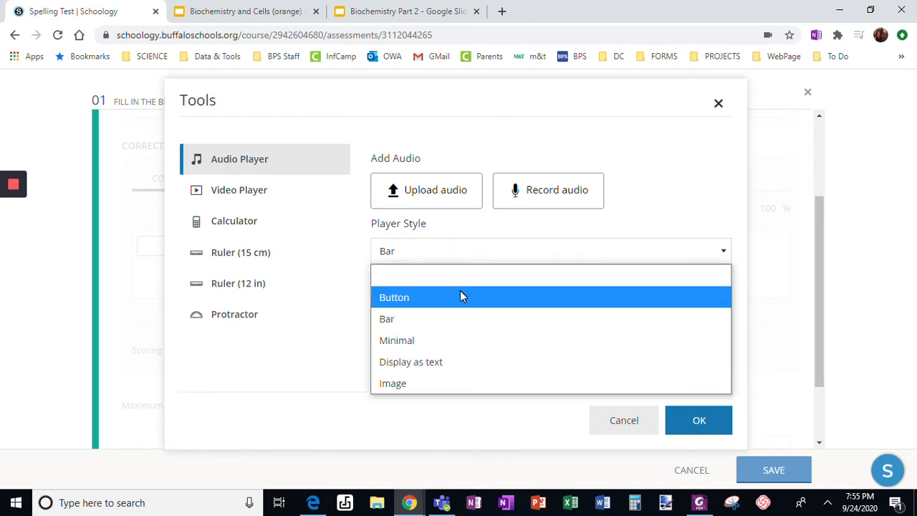
left_click(394, 297)
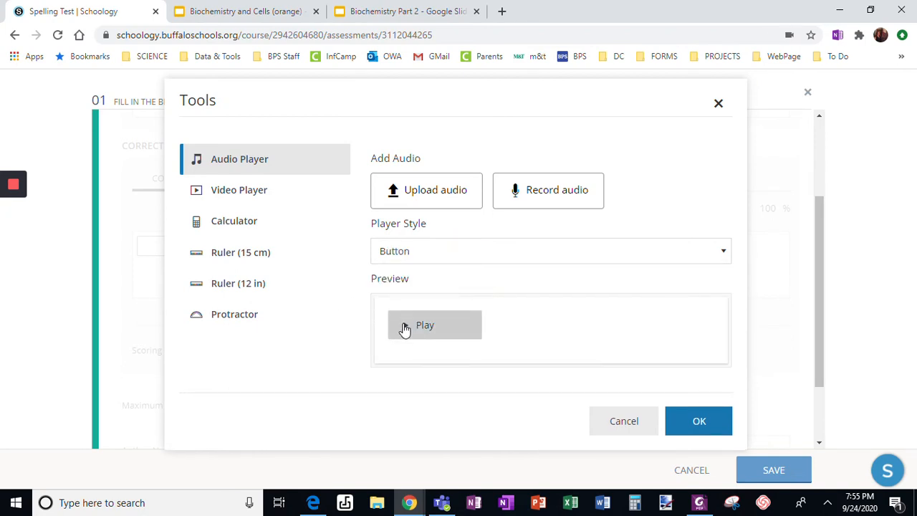
left_click(699, 421)
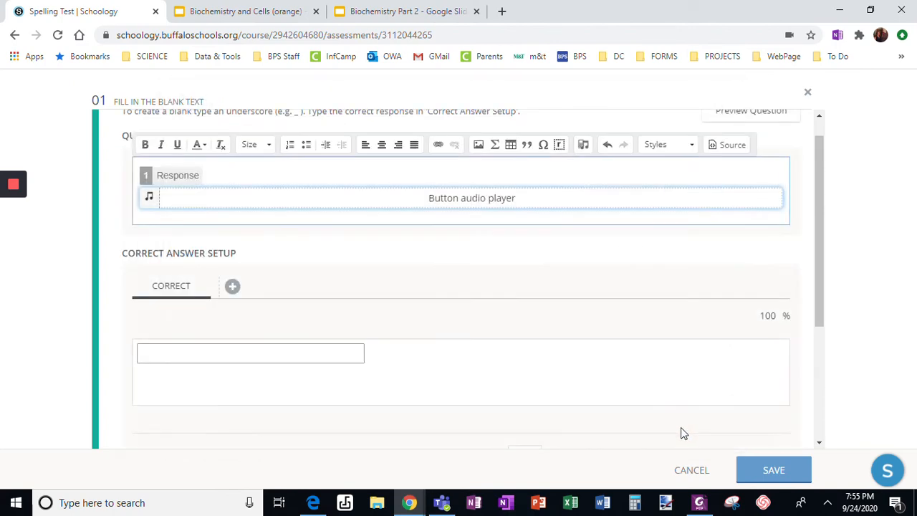
Enter 'house' as the correct answer, maximum length 10, and save the question.
scroll("down", 3)
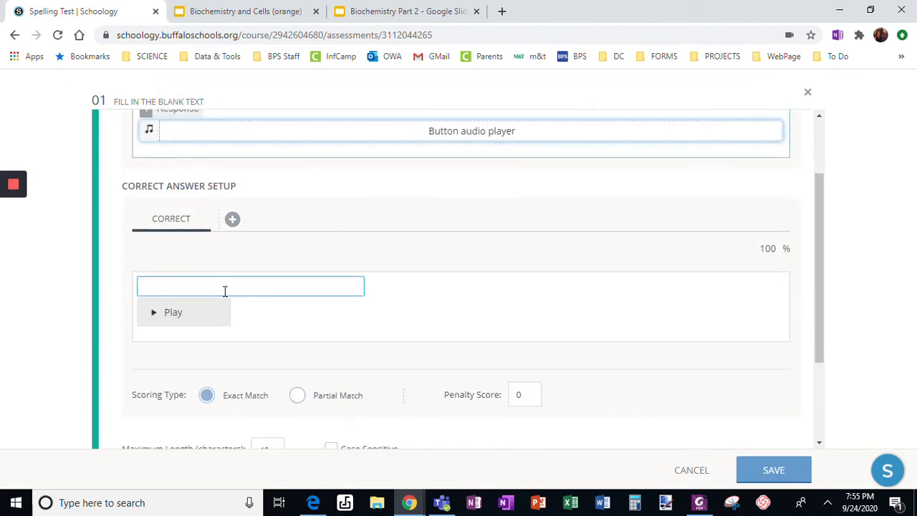
type("houise")
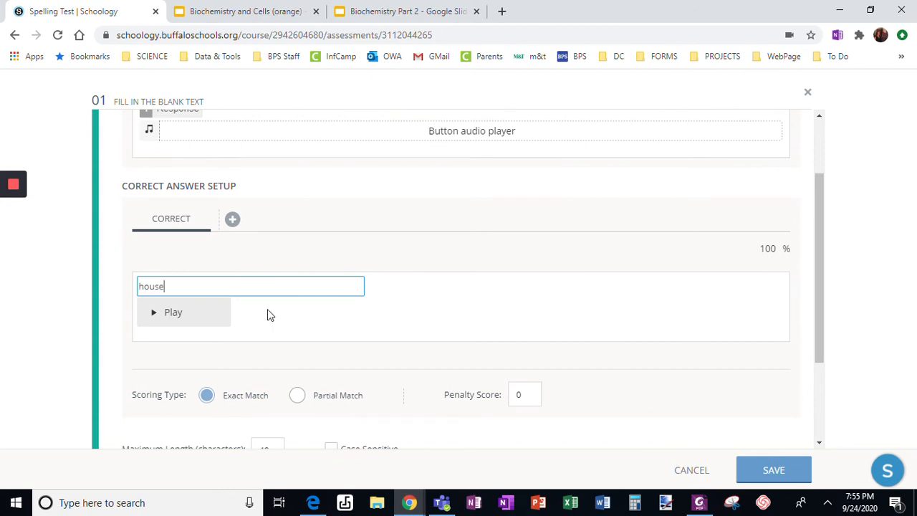
scroll("down", 3)
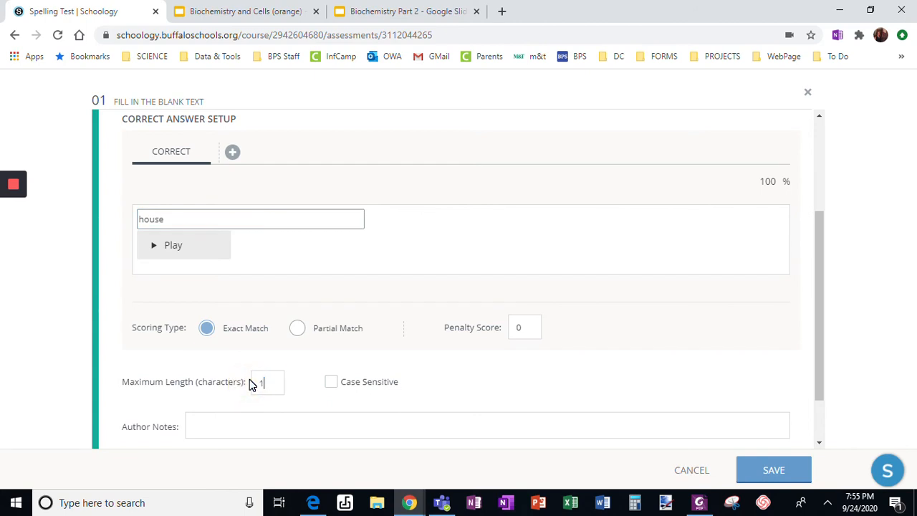
type("0")
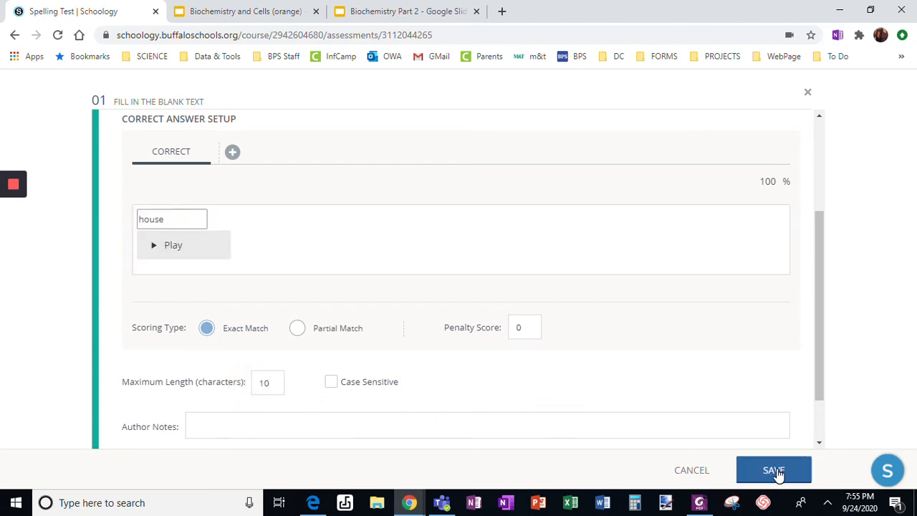
left_click(774, 470)
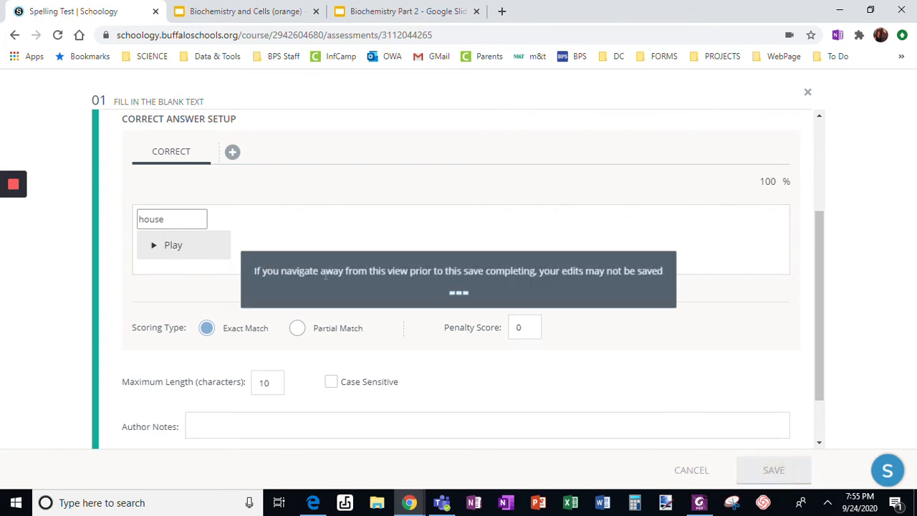
left_click(774, 470)
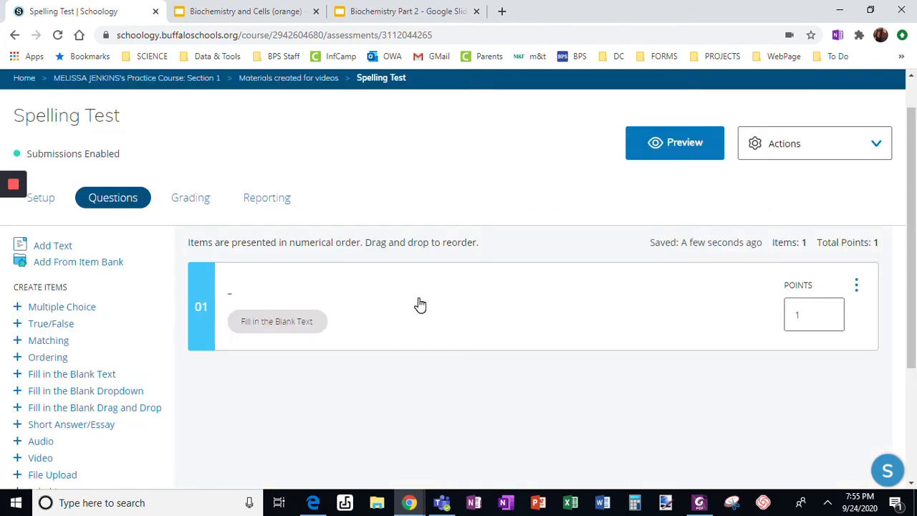
mouse_move(522, 417)
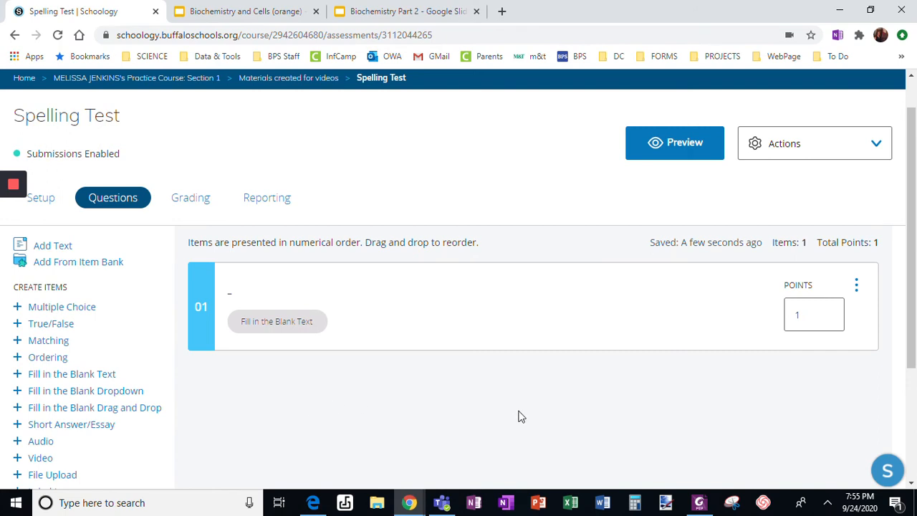
mouse_move(269, 380)
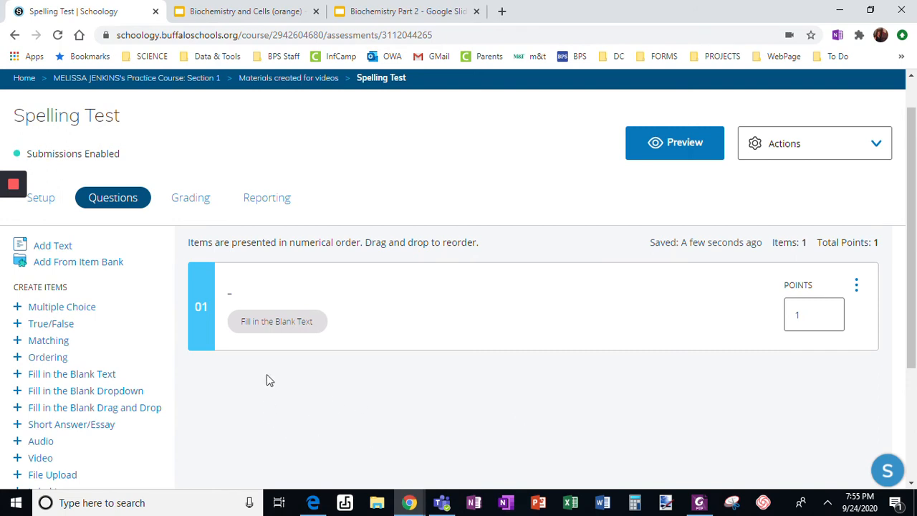
mouse_move(286, 397)
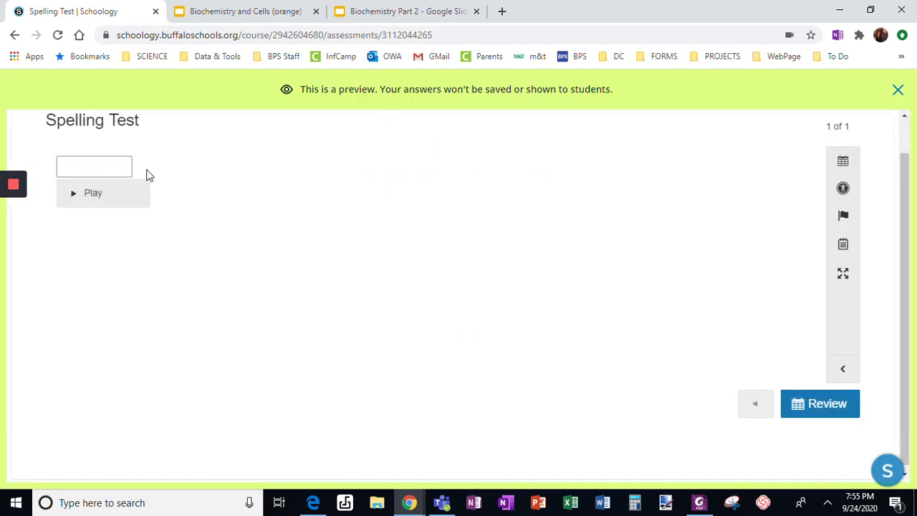
Play the question's audio button in the student preview, then stop playback.
left_click(92, 192)
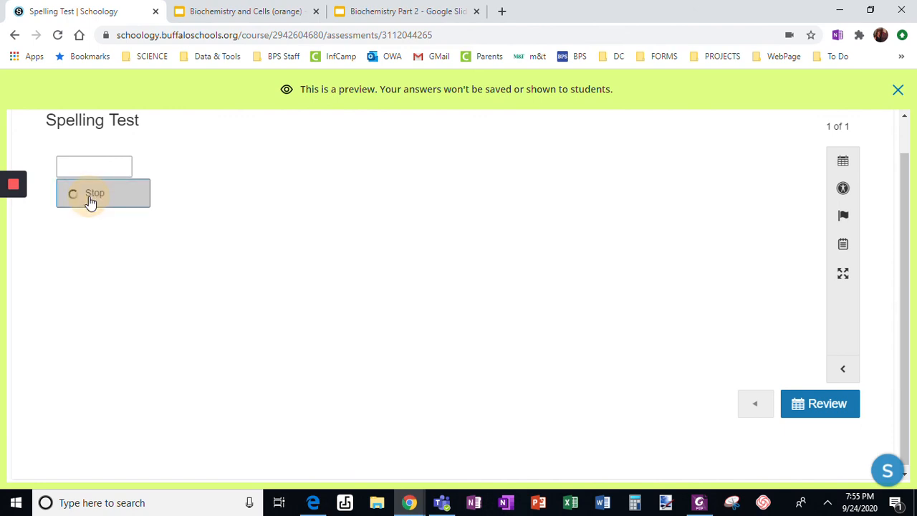
left_click(94, 192)
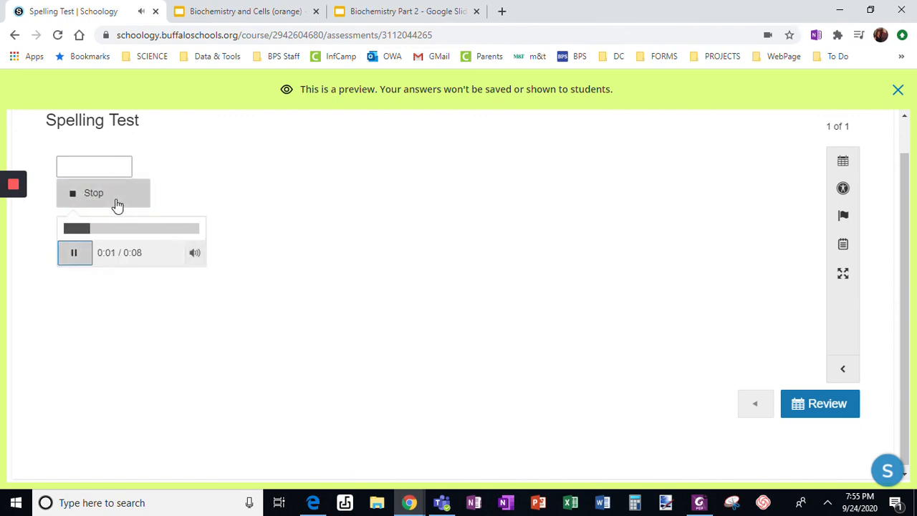
left_click(93, 192)
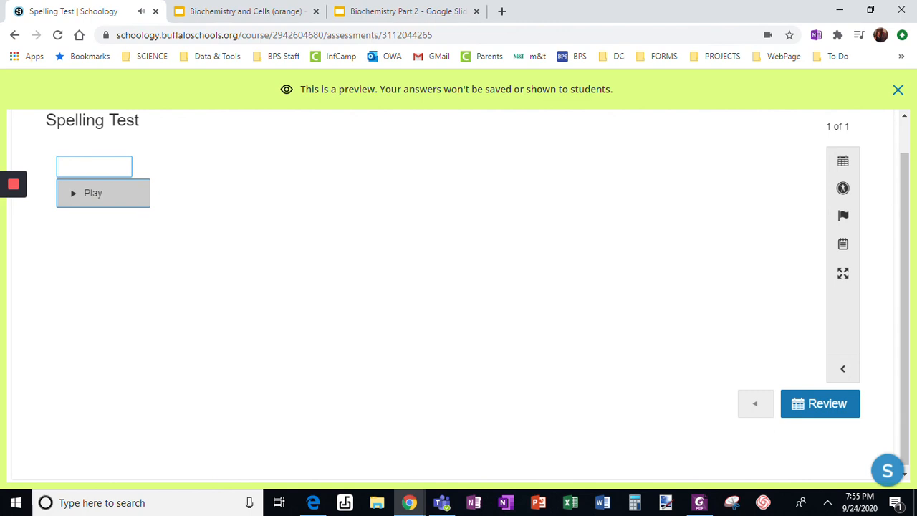